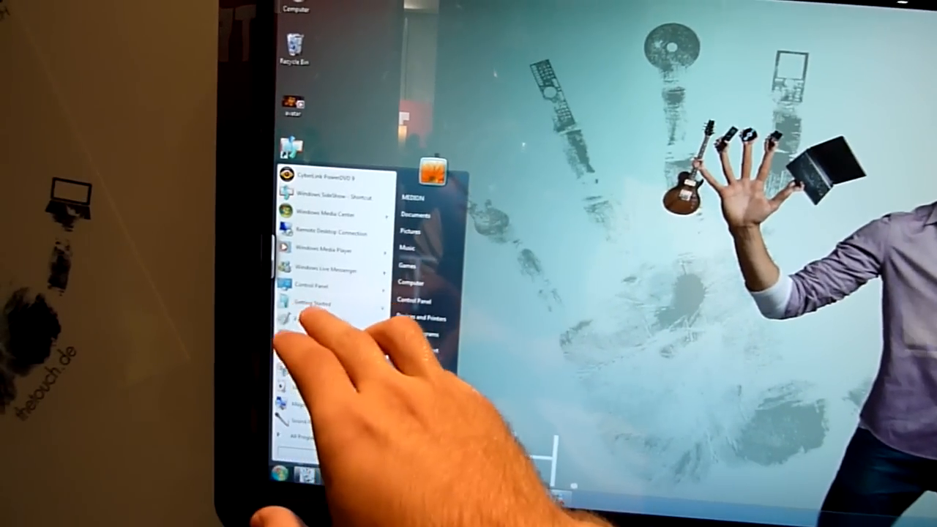
Reach Screen Saver Settings from the Start menu and preview the Lagoon screen saver.
click(304, 442)
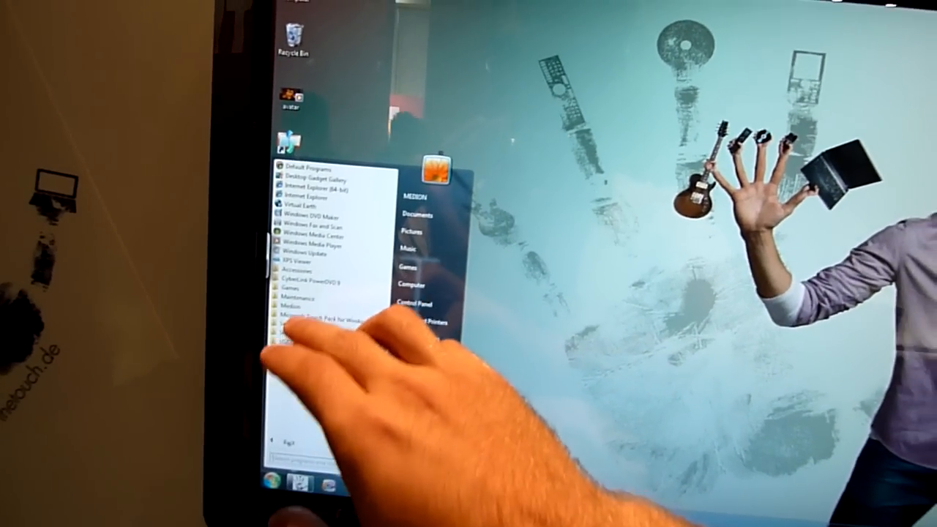
click(315, 316)
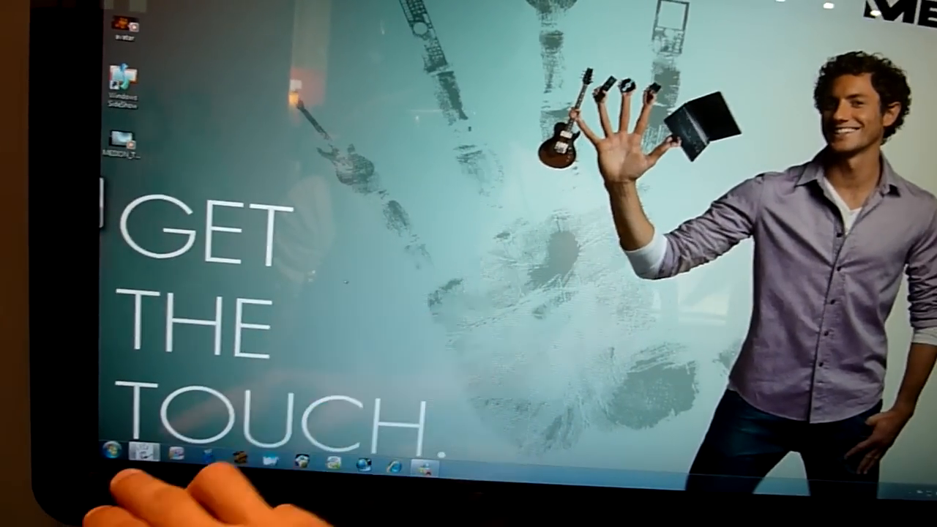
click(114, 451)
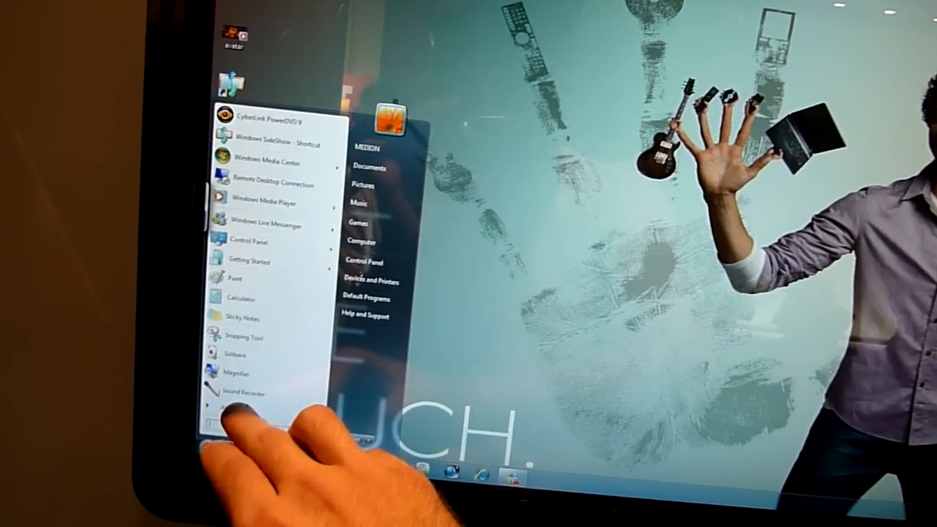
click(235, 407)
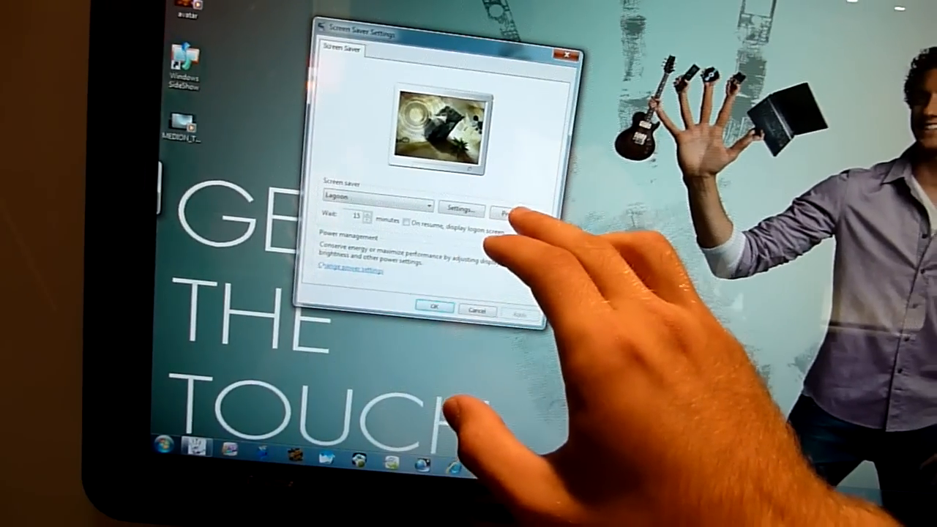
click(505, 211)
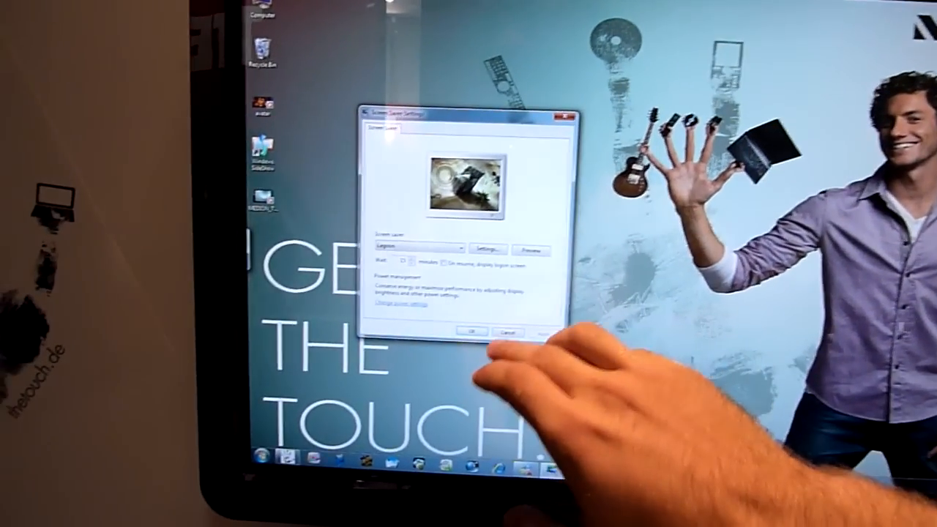
Return to the Start menu and show the full All Programs list.
click(263, 460)
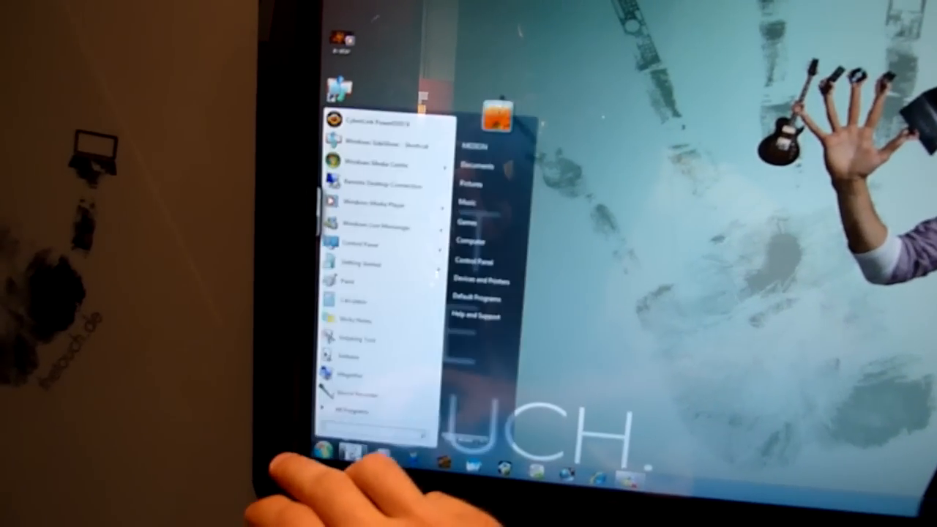
click(351, 402)
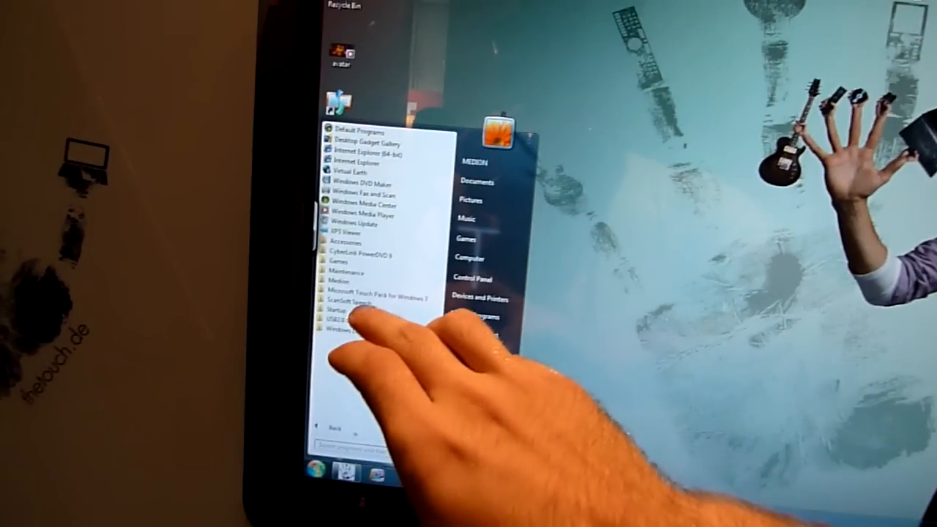